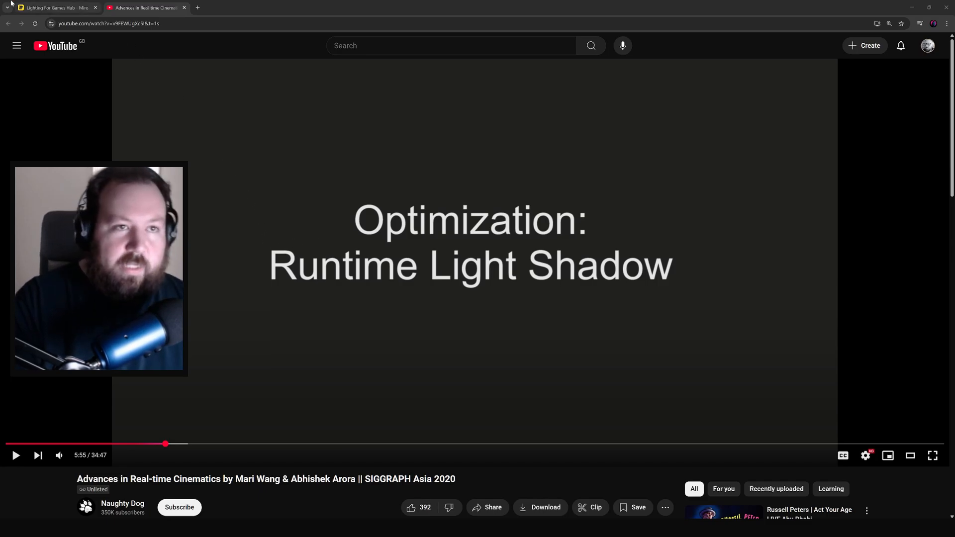
# Switch to the Miro board listing the EMC3D Patreon backers.
pyautogui.click(52, 7)
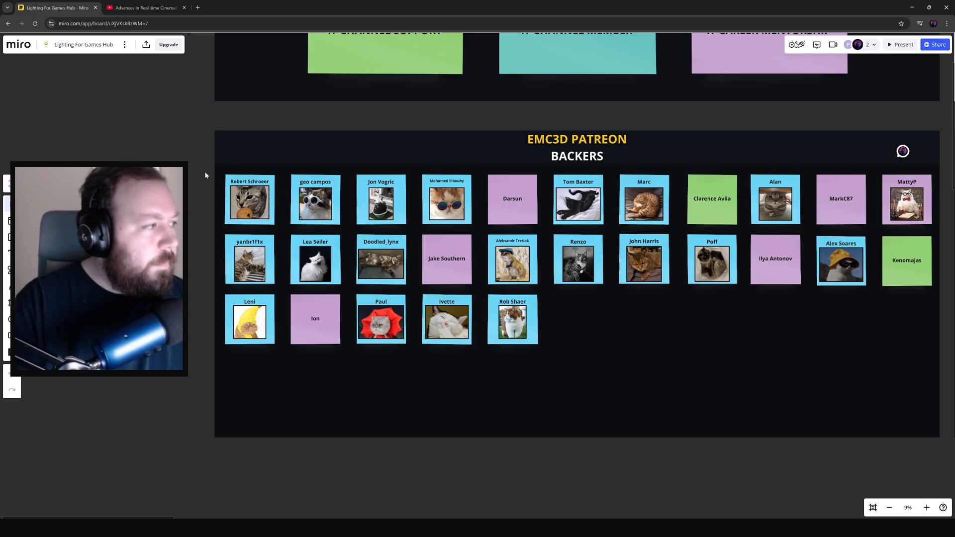
# Switch back to the YouTube talk paused on the Runtime Light Shadow slide.
pyautogui.click(145, 7)
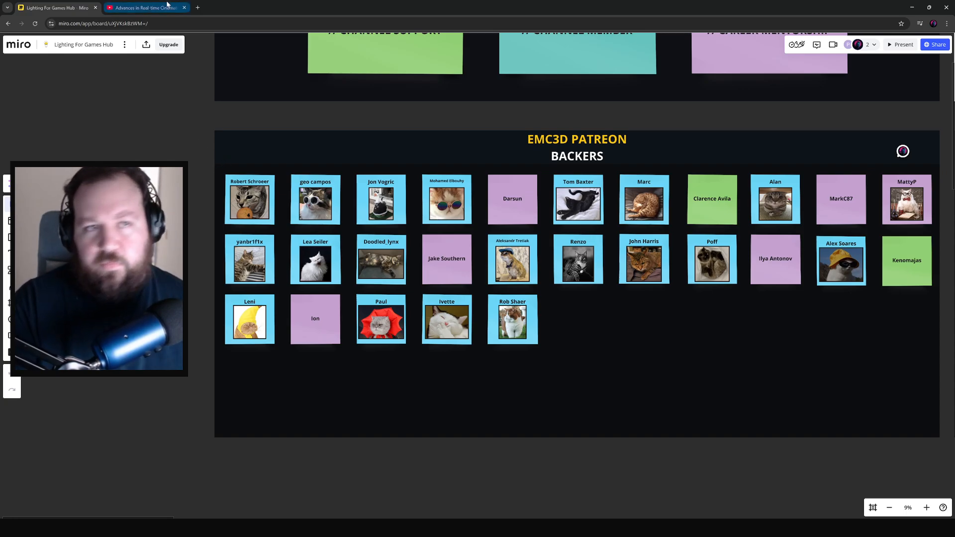
pyautogui.moveTo(145, 7)
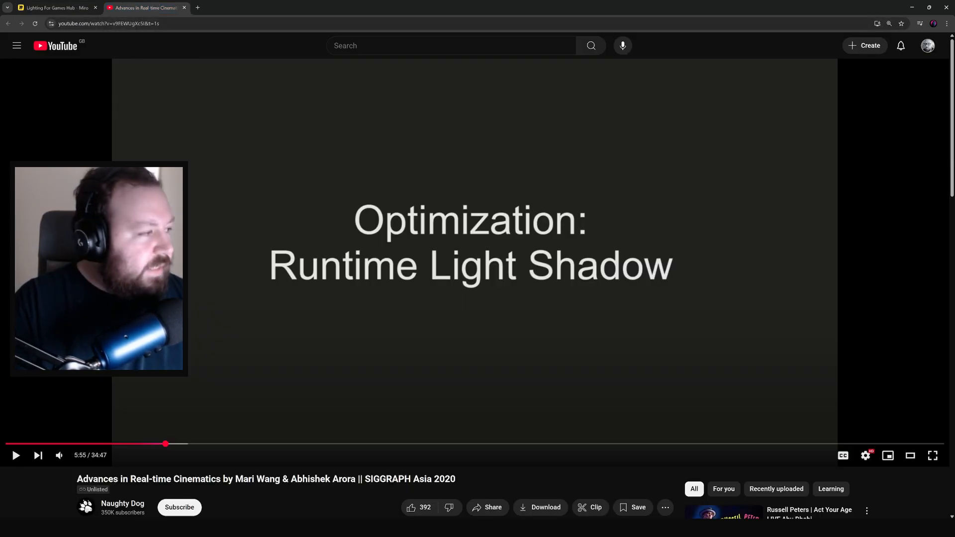
pyautogui.moveTo(243, 490)
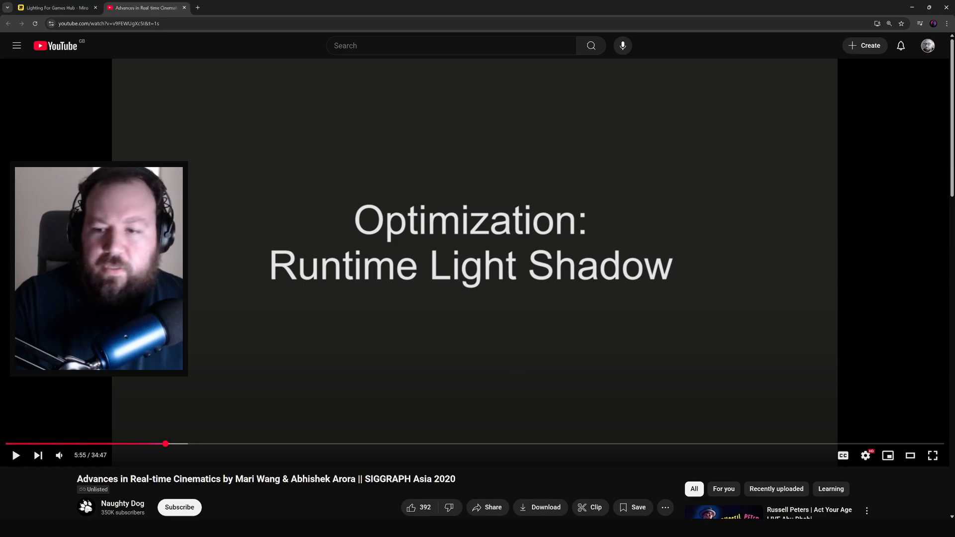
# Make the paused SIGGRAPH Asia 2020 cinematics talk fill the screen.
pyautogui.click(932, 455)
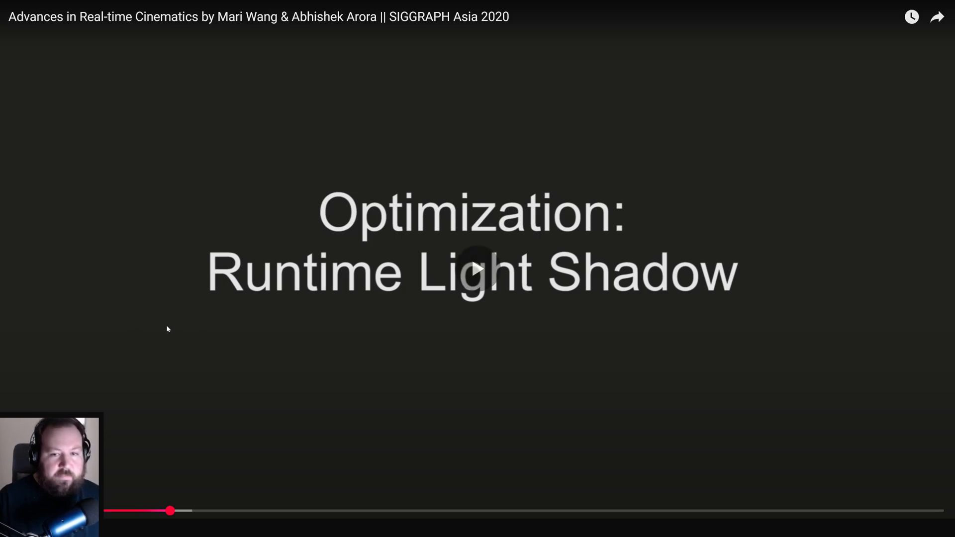
pyautogui.click(476, 268)
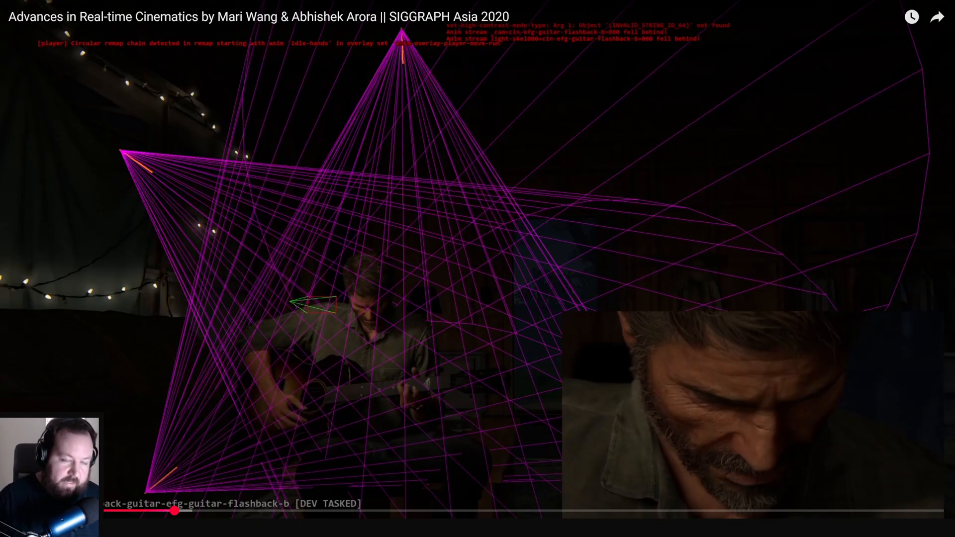
pyautogui.moveTo(398, 318)
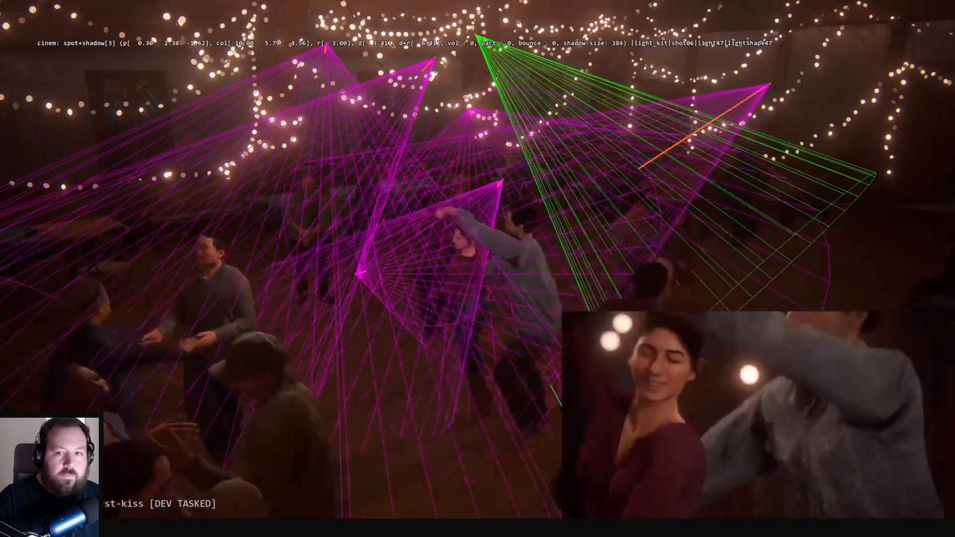
pyautogui.moveTo(97, 335)
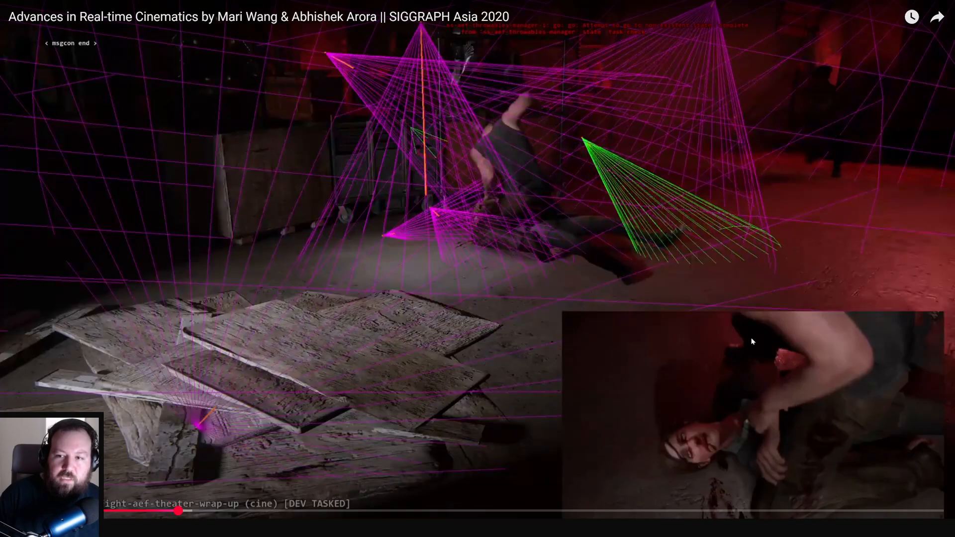
pyautogui.moveTo(731, 345)
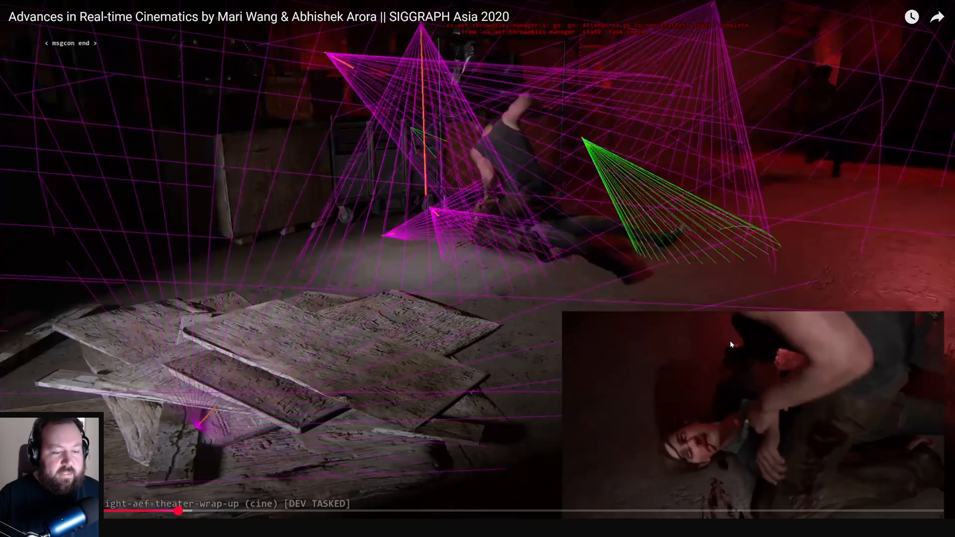
pyautogui.moveTo(508, 247)
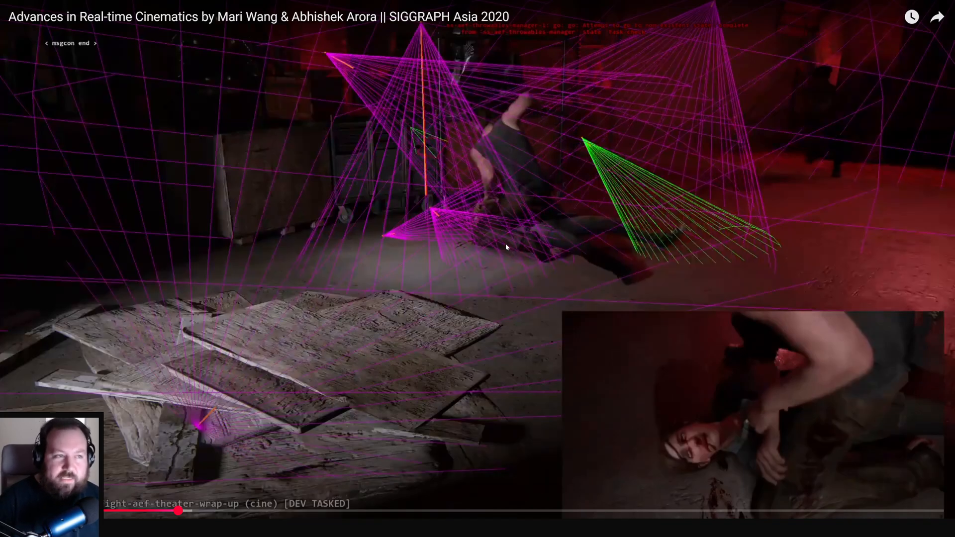
pyautogui.moveTo(305, 276)
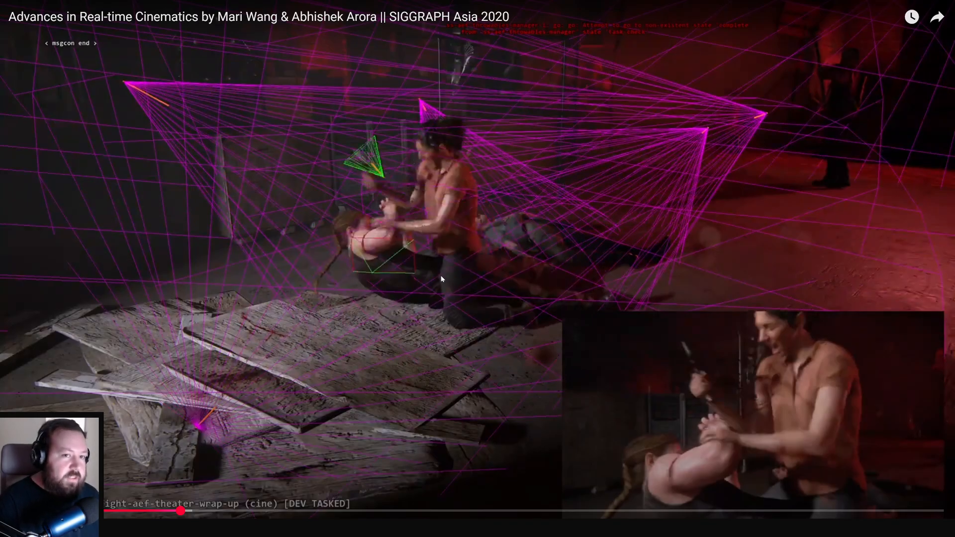
pyautogui.moveTo(441, 278)
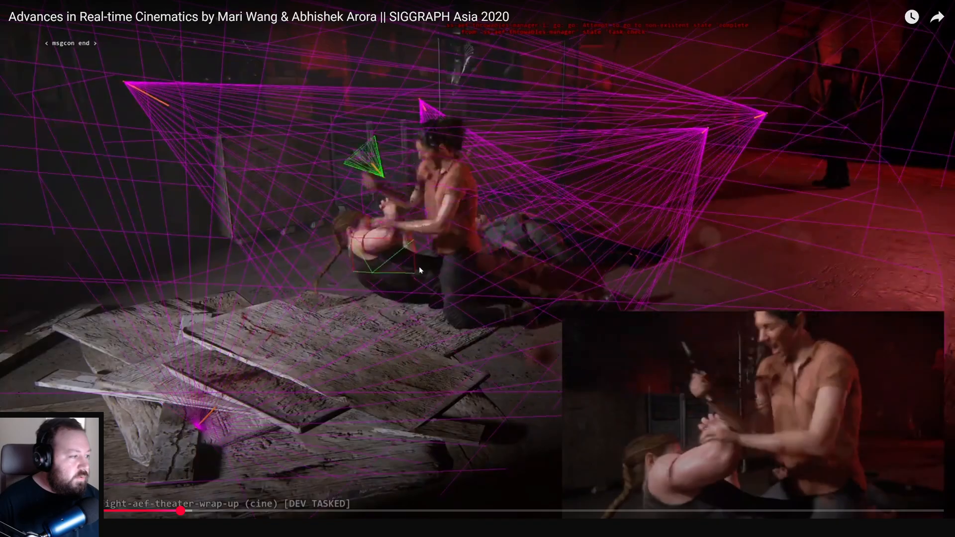
pyautogui.moveTo(520, 379)
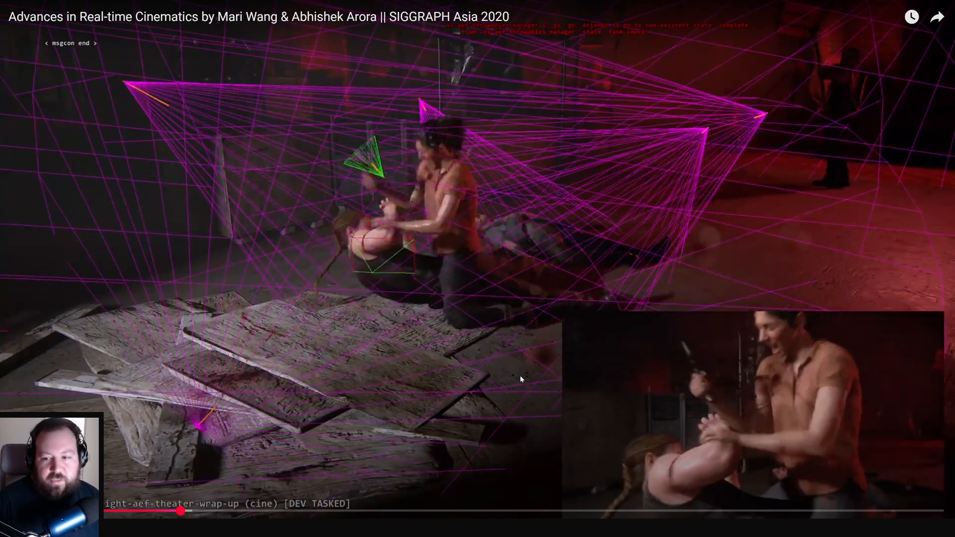
pyautogui.moveTo(378, 183)
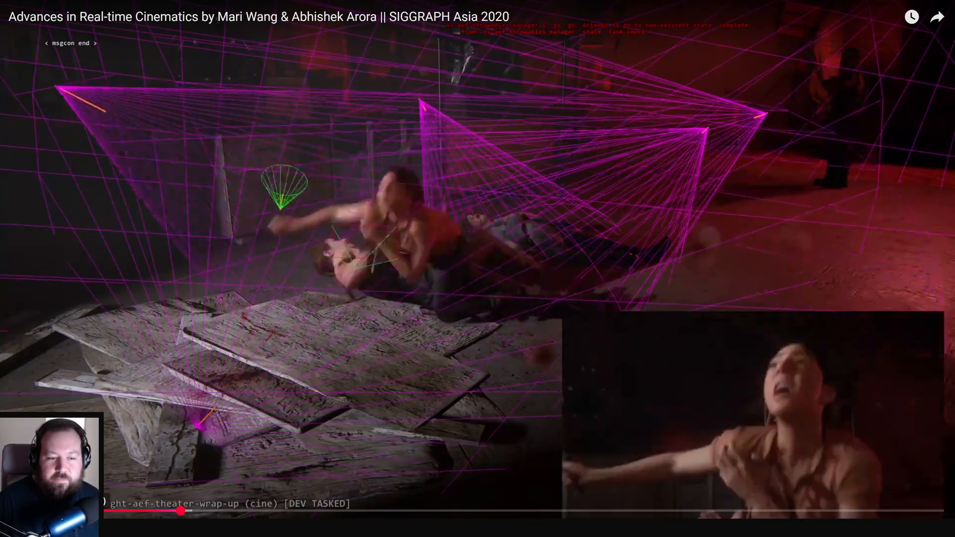
# Pause the talk on the 'Optimization with light attribute' slide.
pyautogui.click(476, 269)
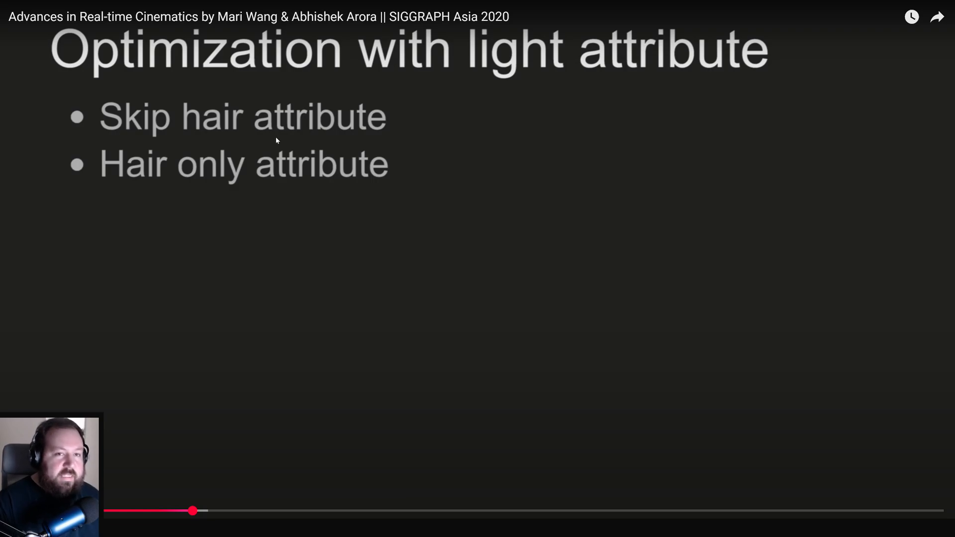
pyautogui.moveTo(194, 418)
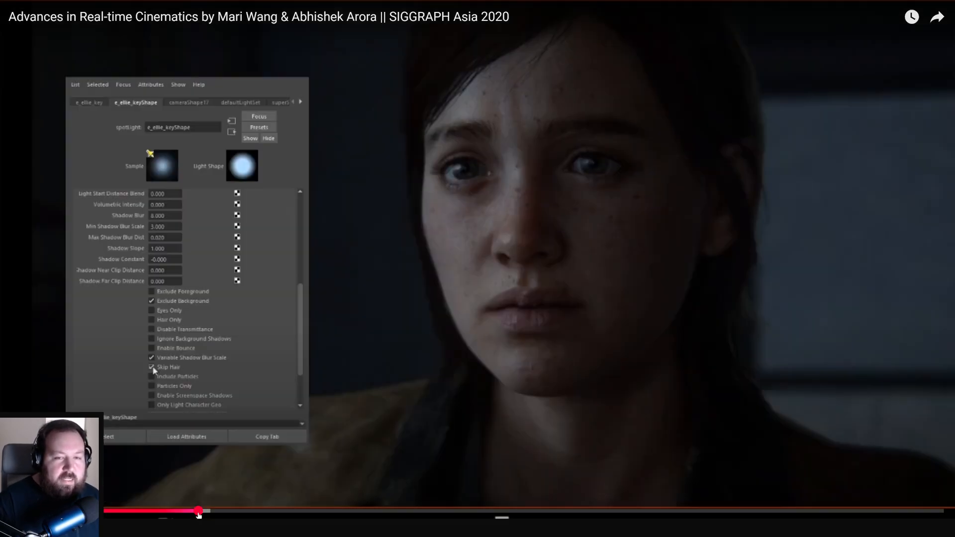
pyautogui.moveTo(197, 510)
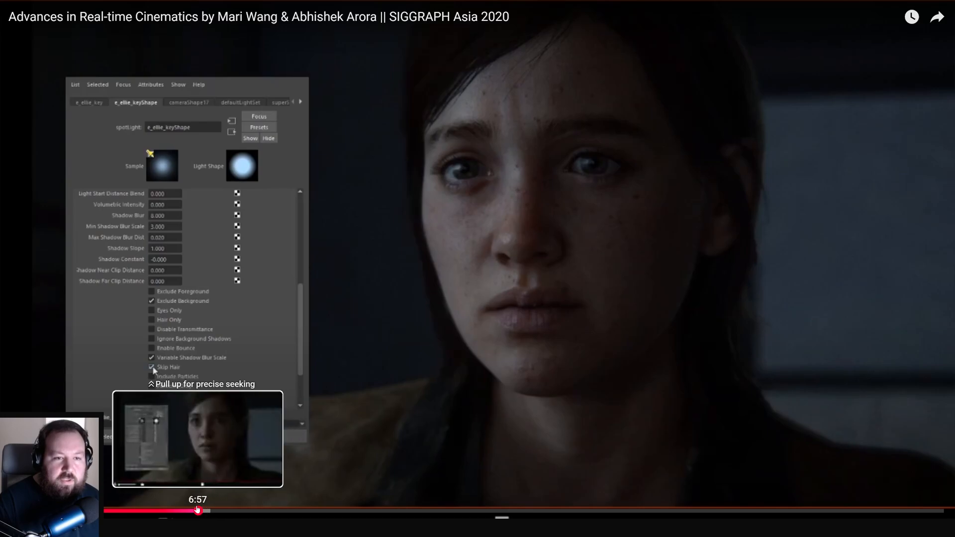
# Seek the talk to about 6:57, the spotlight settings with Skip Hair ticked.
pyautogui.moveTo(197, 510); pyautogui.dragTo(211, 510)
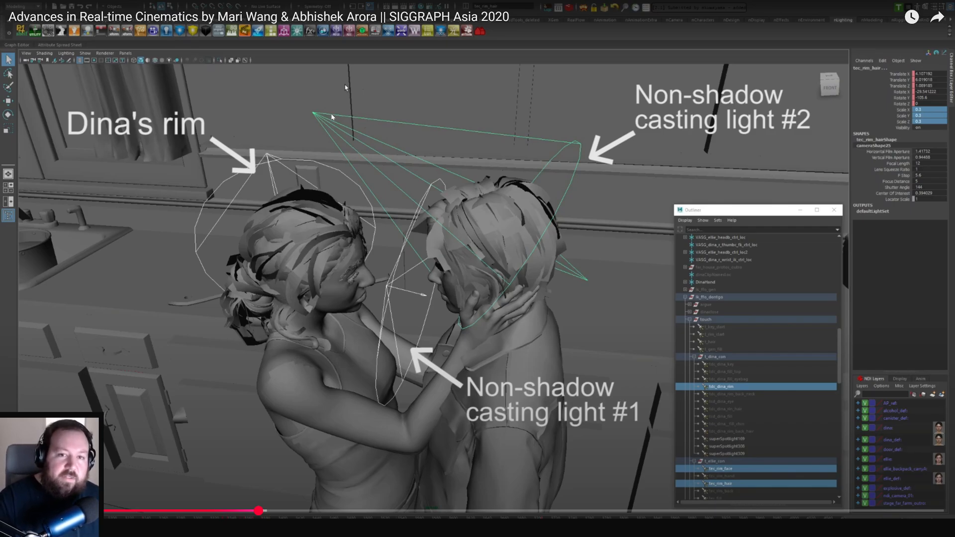
pyautogui.moveTo(298, 338)
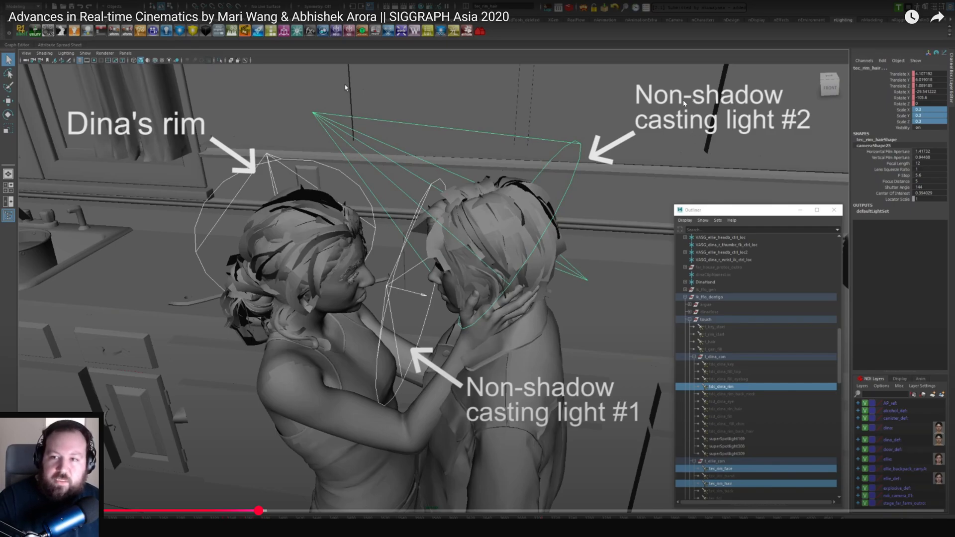
pyautogui.moveTo(435, 181)
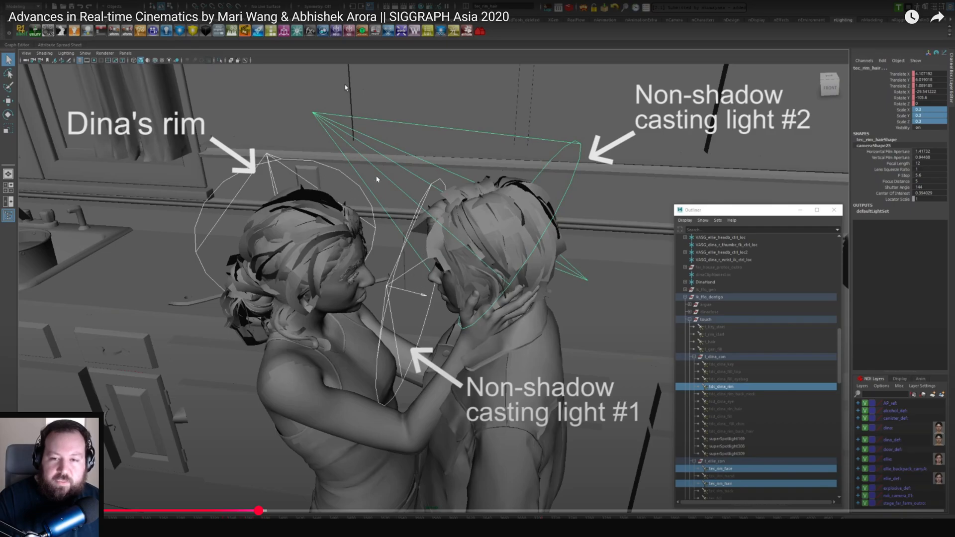
pyautogui.moveTo(365, 260)
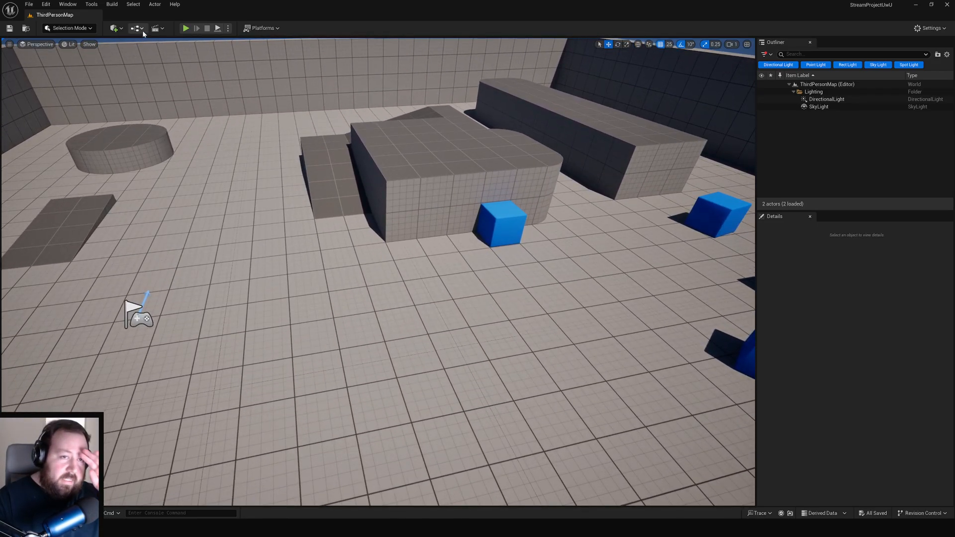
# Place a Spot Light actor into ThirdPersonMap via the Quick Add search for 'spot'.
pyautogui.click(112, 28)
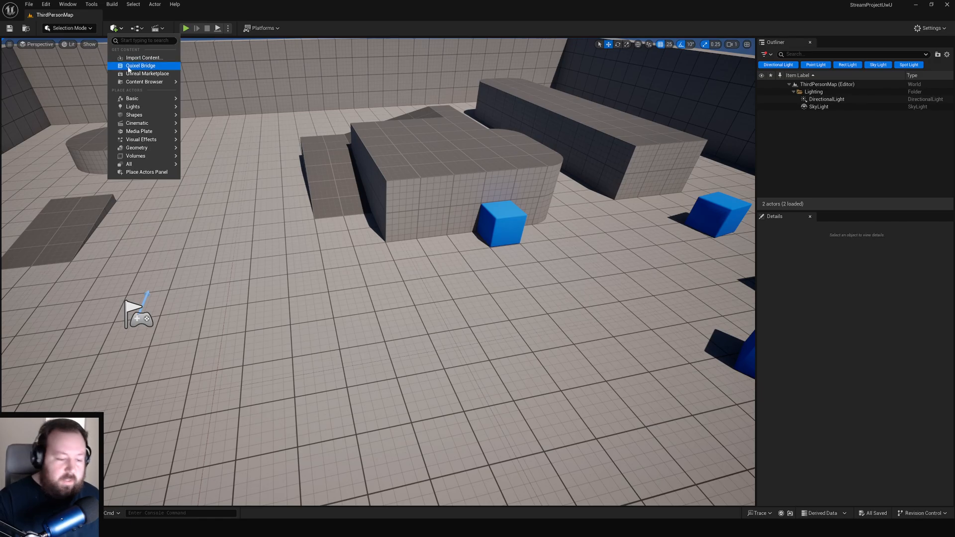
pyautogui.write('spot')
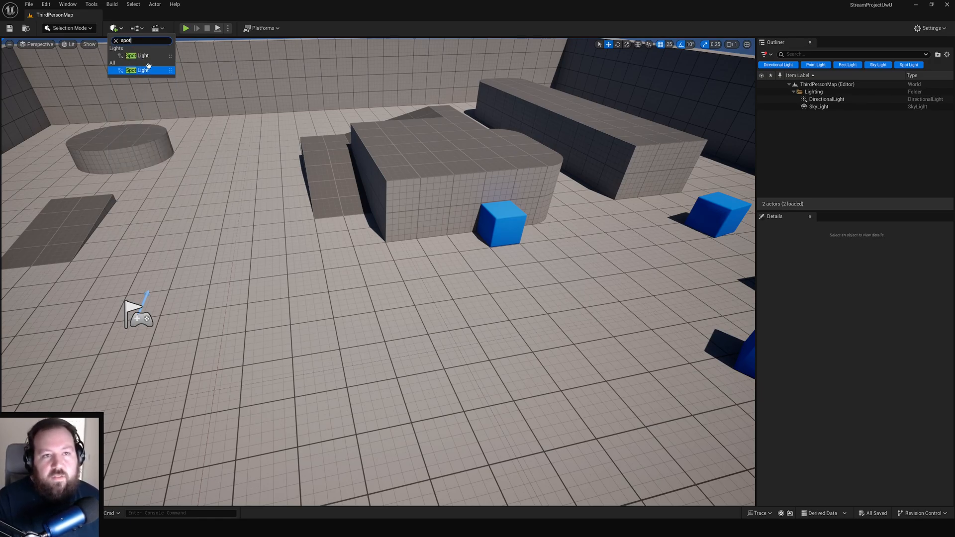
pyautogui.click(139, 70)
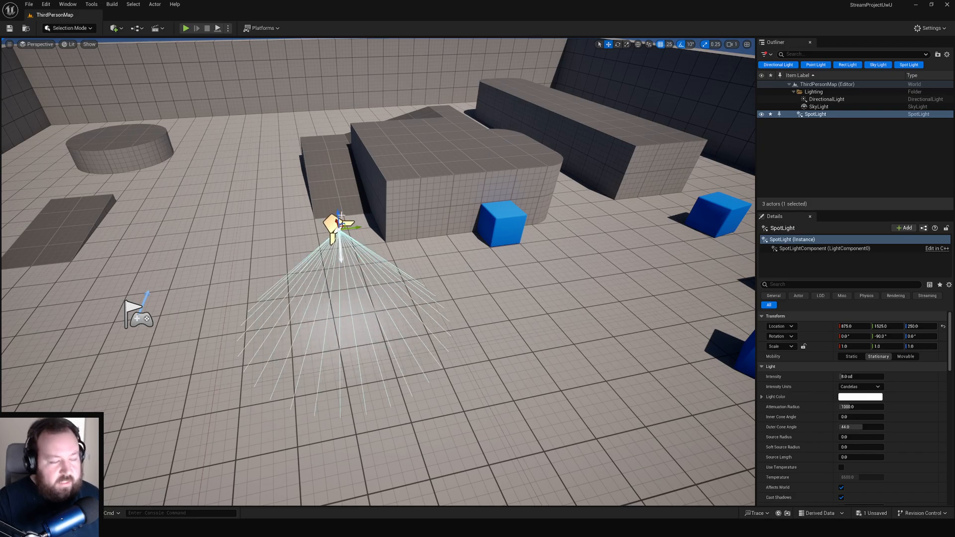
pyautogui.click(69, 44)
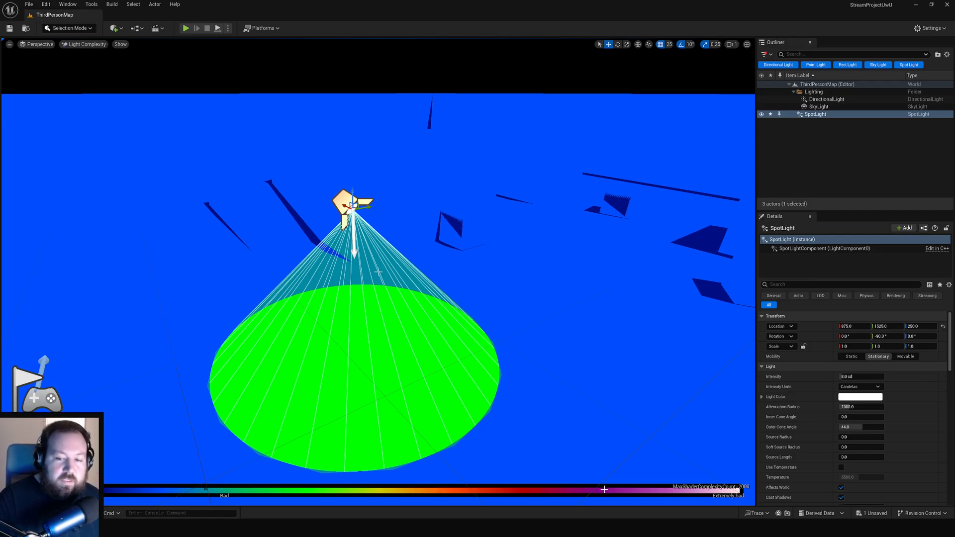
pyautogui.moveTo(430, 235)
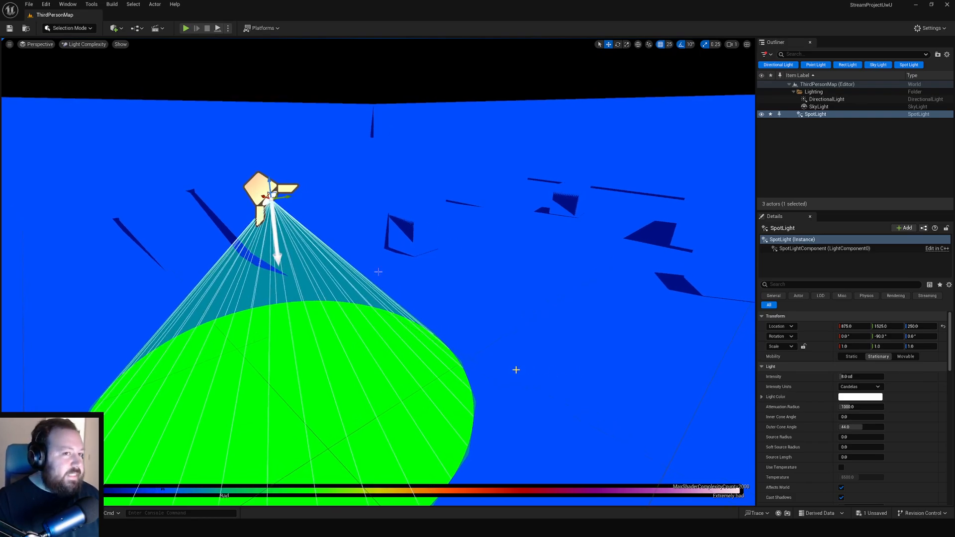
pyautogui.moveTo(406, 290)
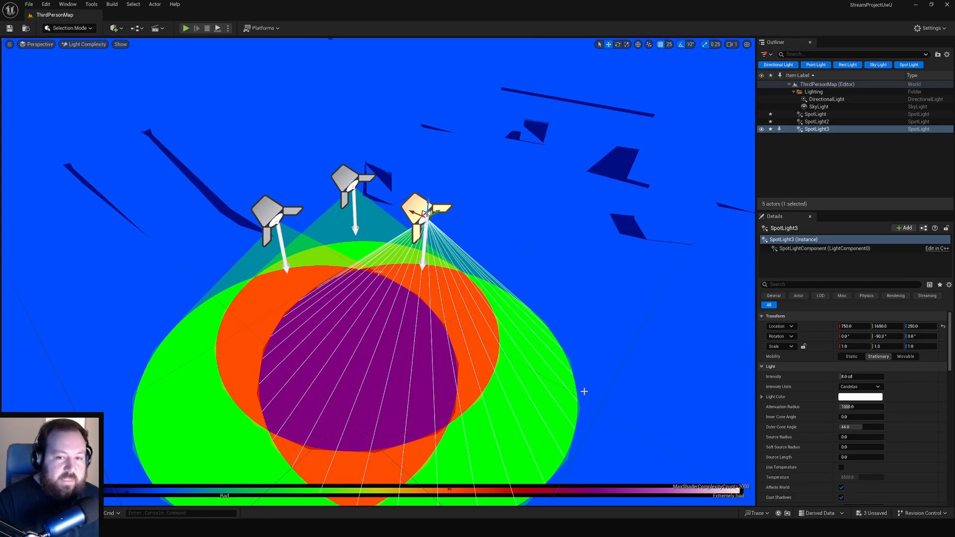
pyautogui.moveTo(428, 489)
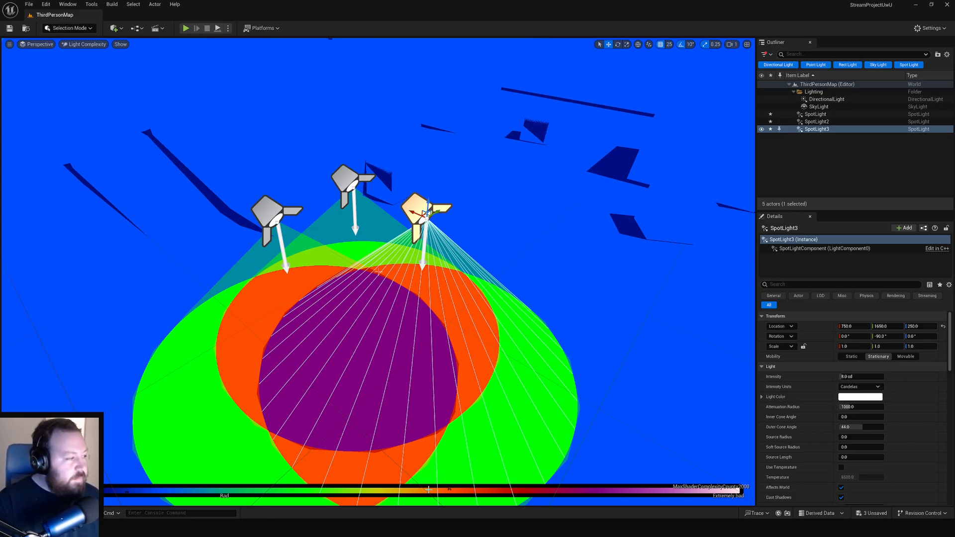
pyautogui.moveTo(537, 498)
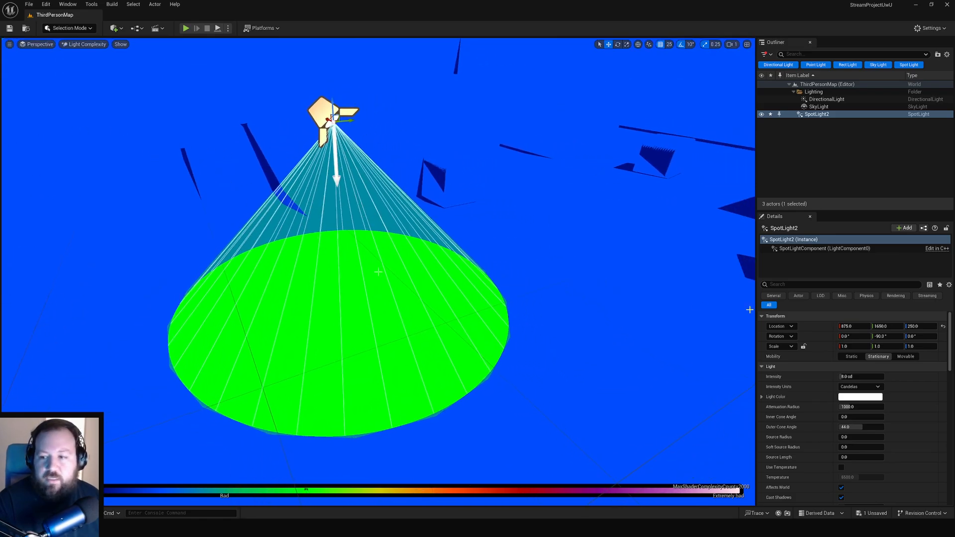
# Enter 168.319138 for the spotlight while demonstrating overlapping light cost.
pyautogui.write('168.319138')
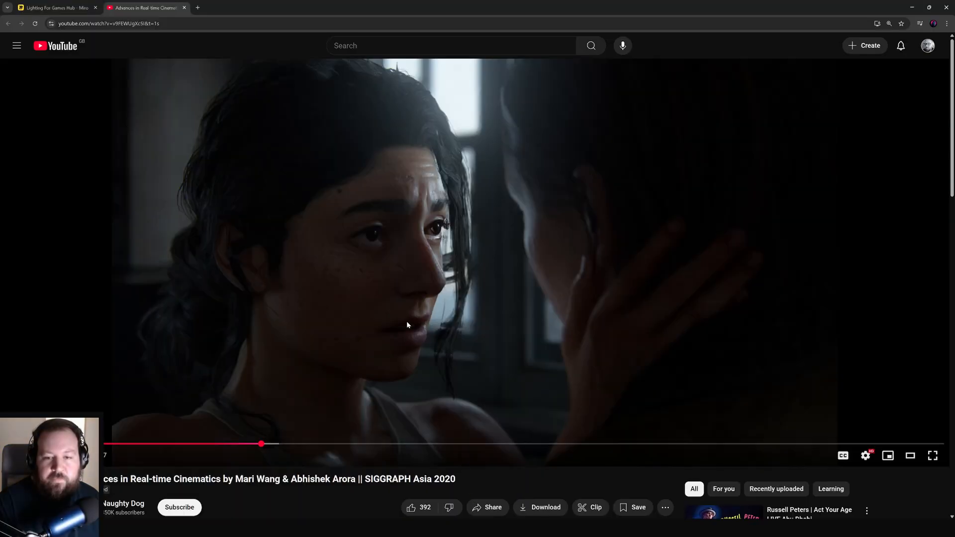
# Resume the talk full screen on the rim light shot of the second character.
pyautogui.click(932, 456)
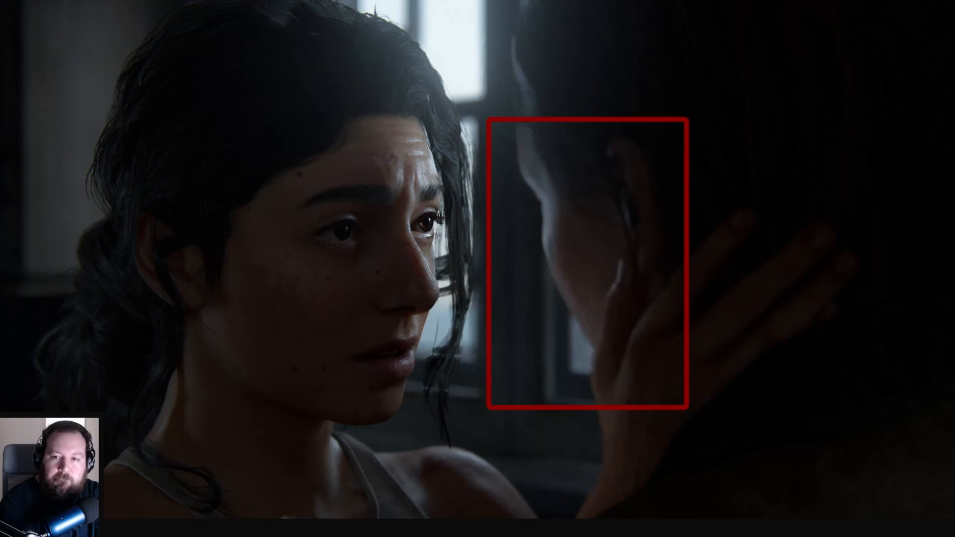
pyautogui.moveTo(205, 289)
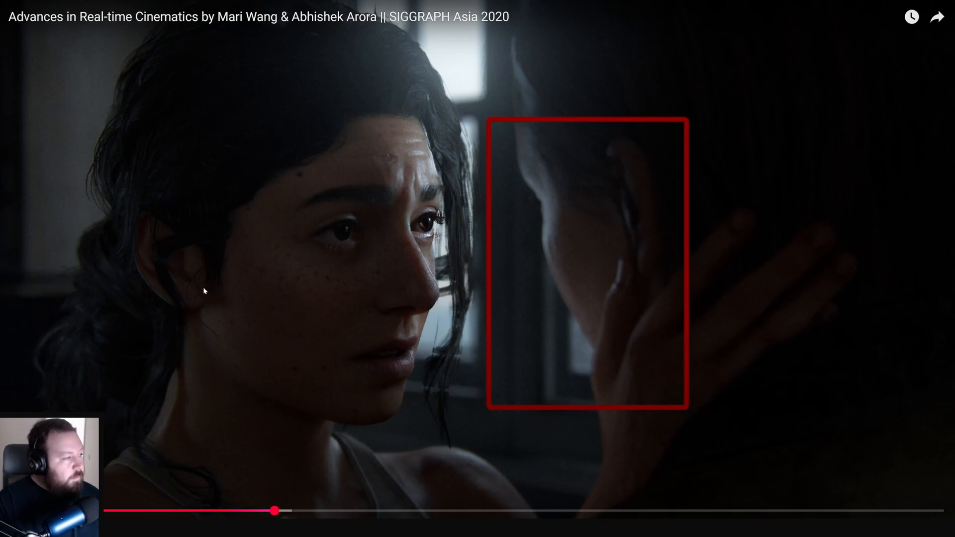
pyautogui.moveTo(549, 176)
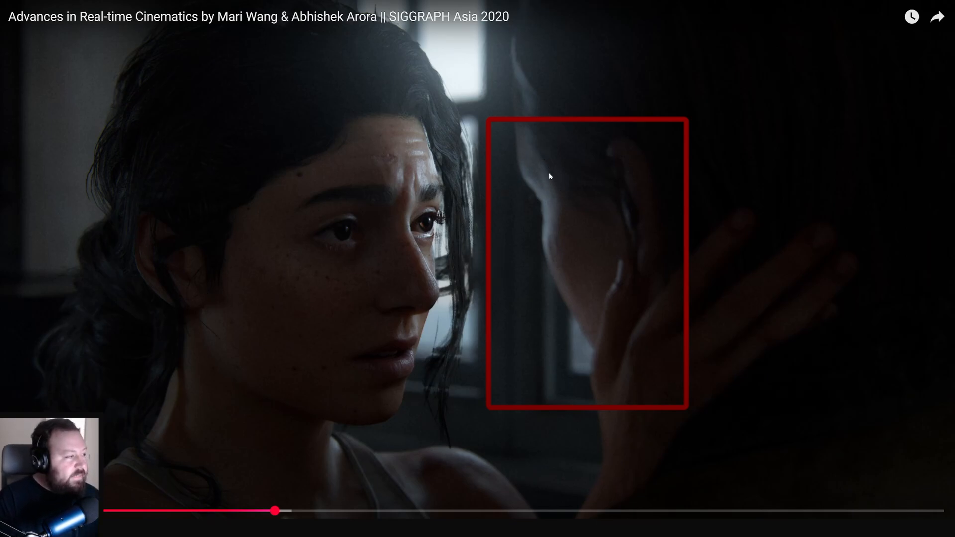
pyautogui.moveTo(553, 254)
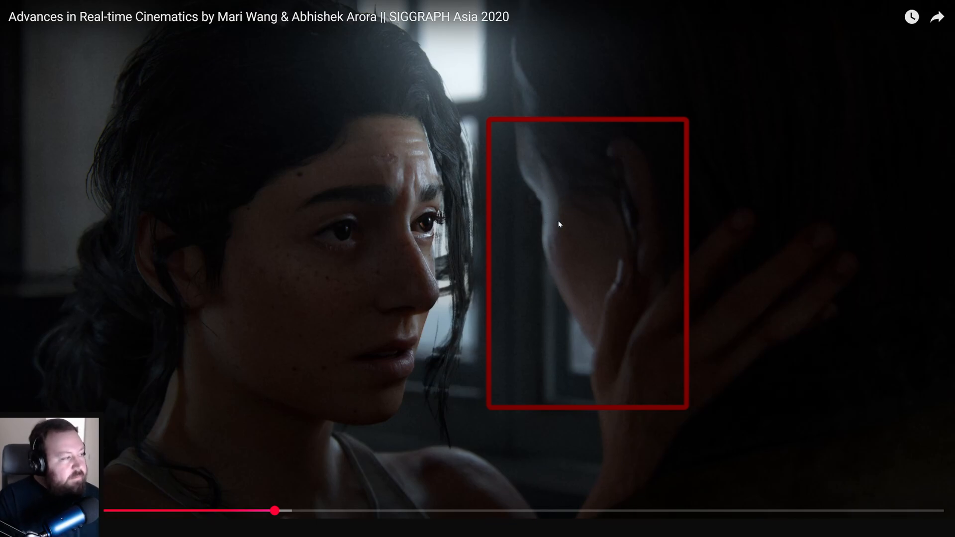
pyautogui.moveTo(536, 161)
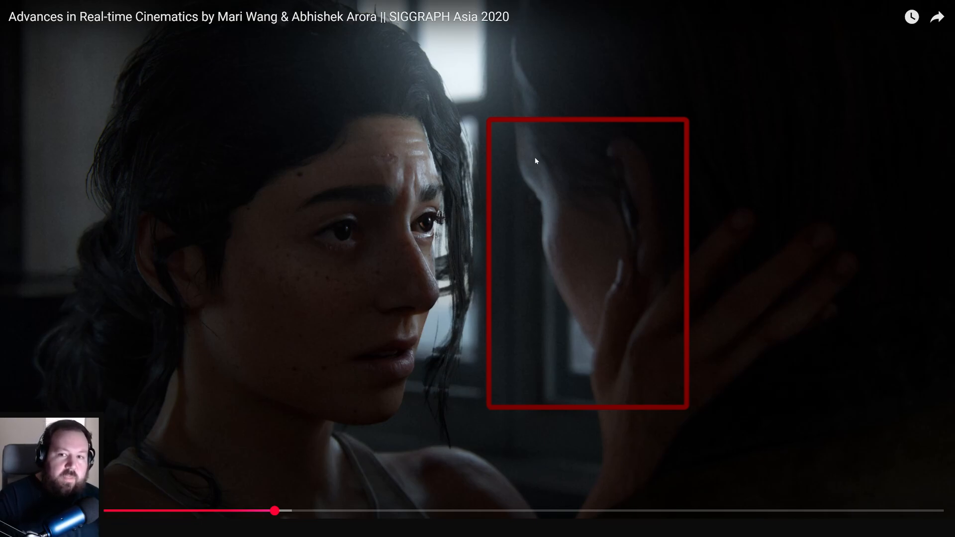
pyautogui.moveTo(422, 129)
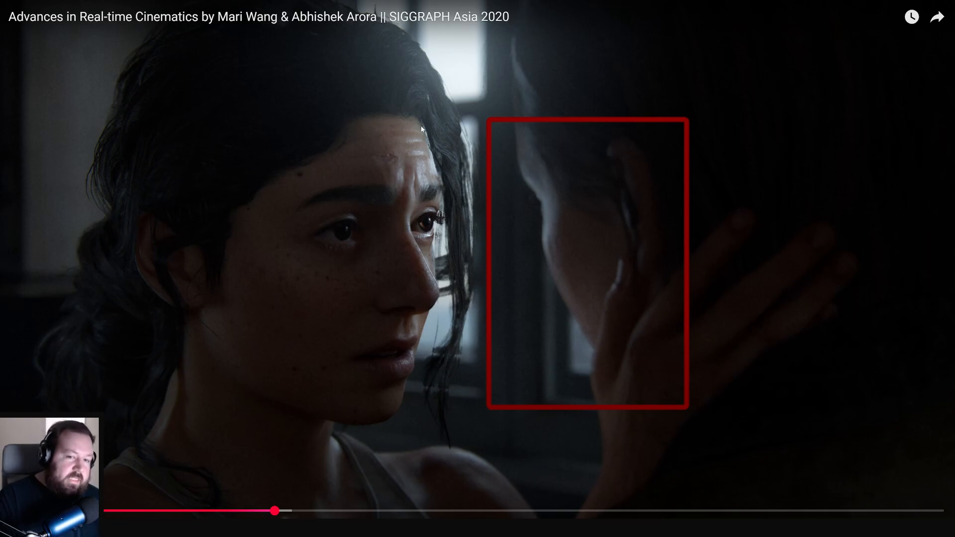
pyautogui.moveTo(588, 140)
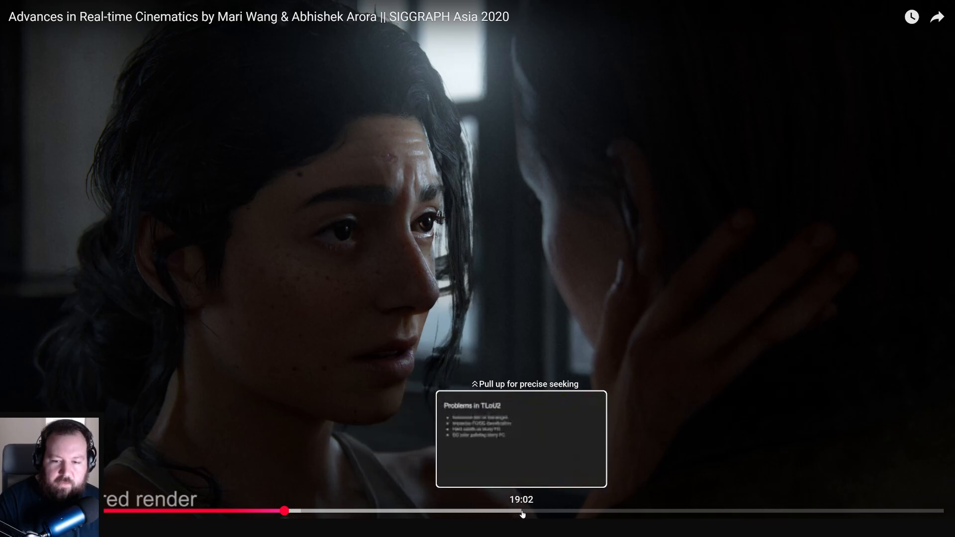
# Skip the talk ahead to the debug render settings overlay beside a character close-up.
pyautogui.moveTo(522, 511); pyautogui.dragTo(648, 511)
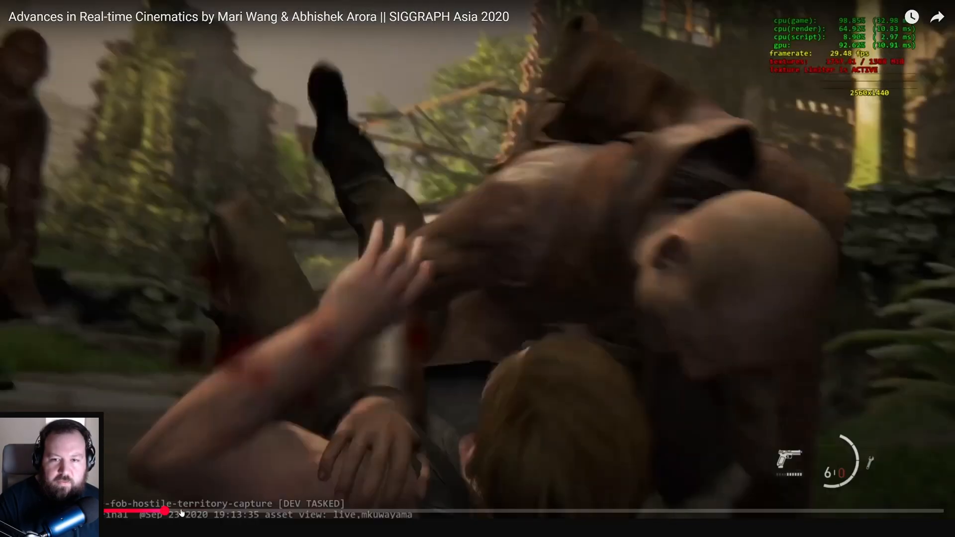
pyautogui.moveTo(200, 510)
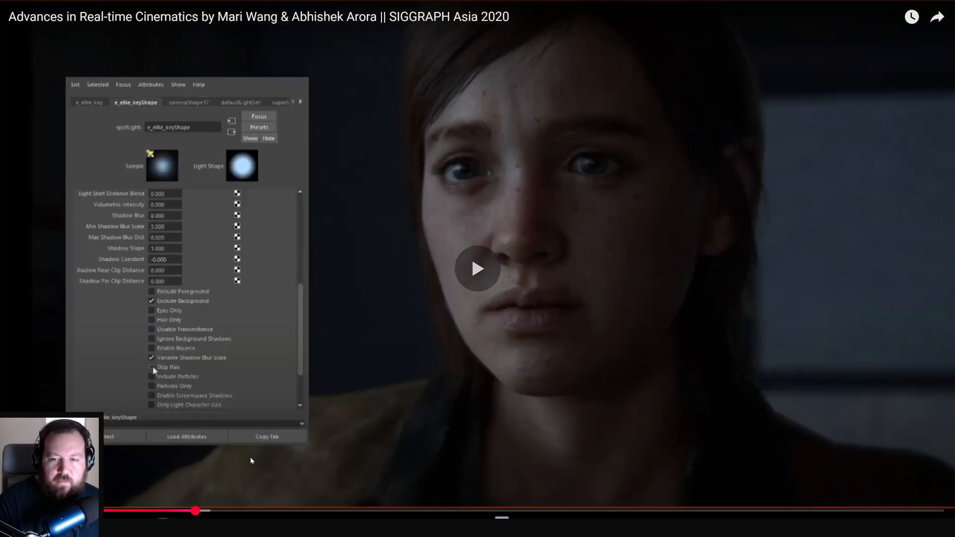
pyautogui.click(151, 367)
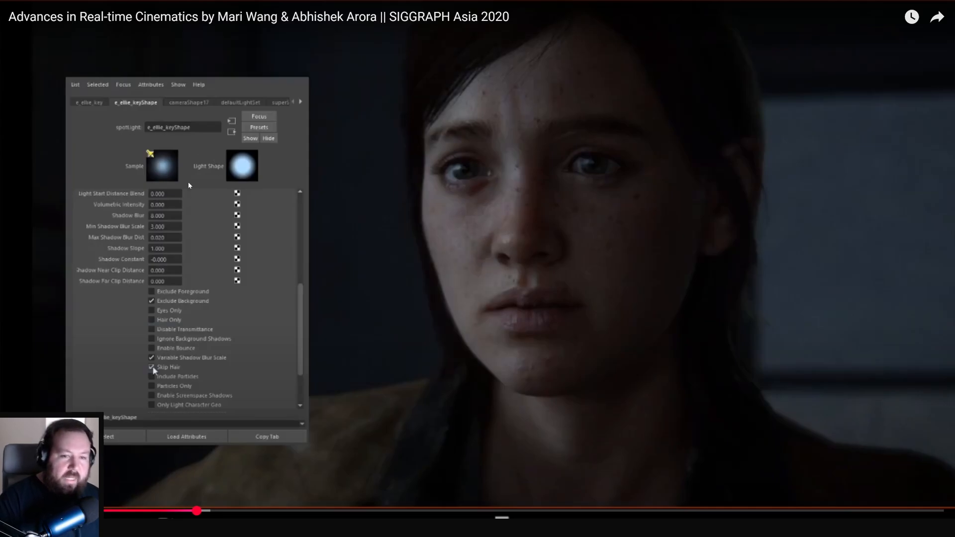
pyautogui.moveTo(155, 183)
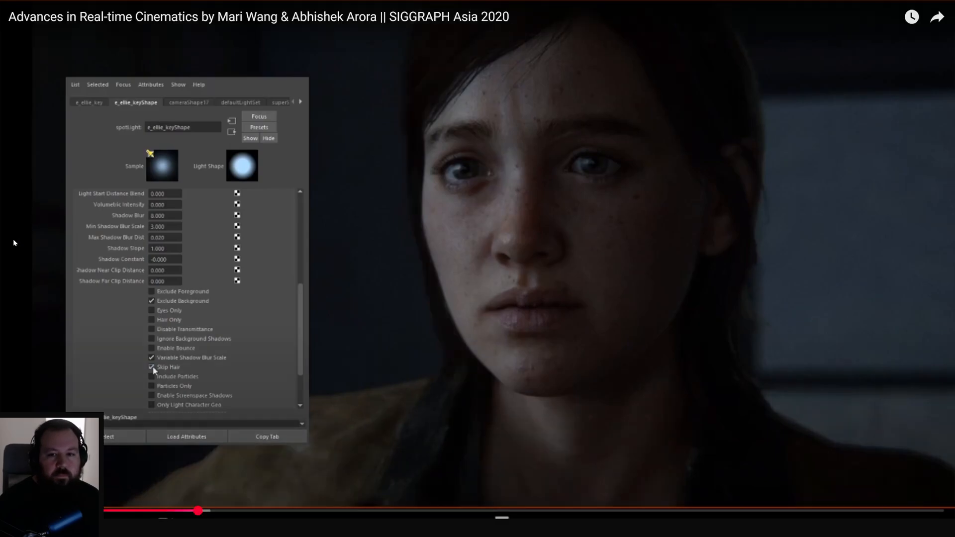
pyautogui.click(152, 367)
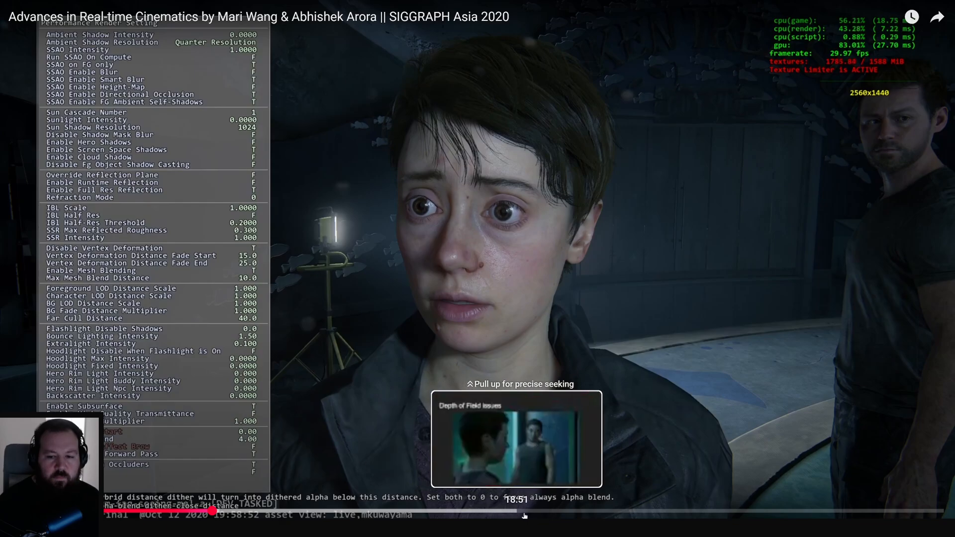
pyautogui.moveTo(722, 461)
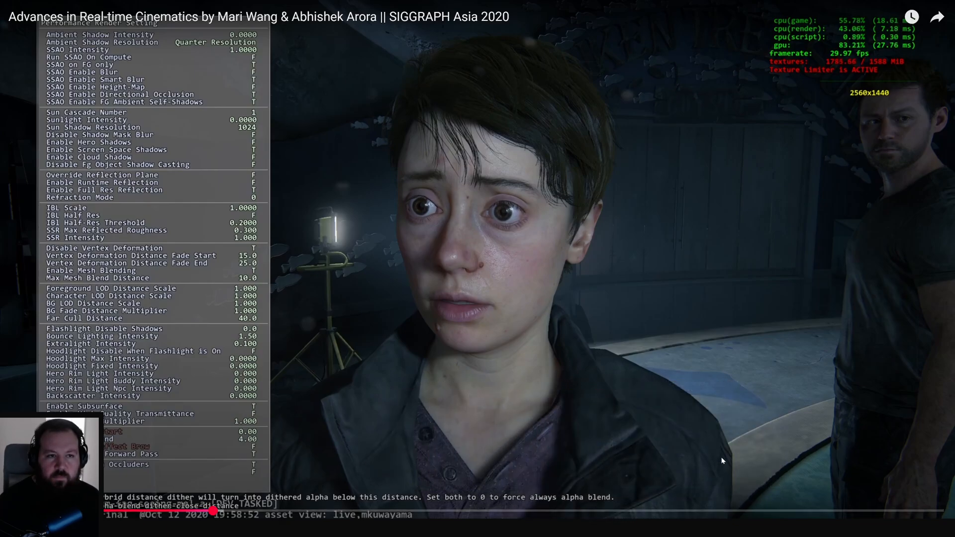
pyautogui.moveTo(845, 514)
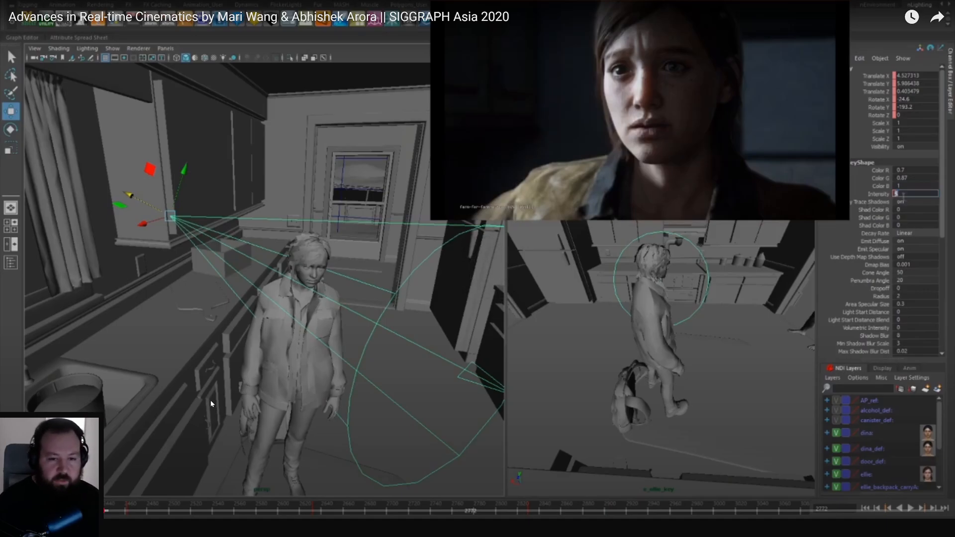
pyautogui.moveTo(210, 396)
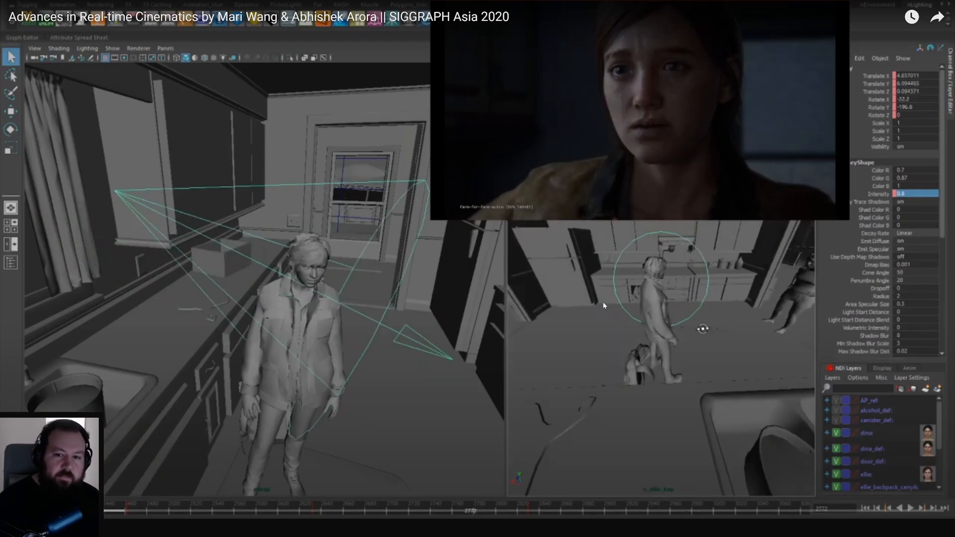
pyautogui.moveTo(664, 305)
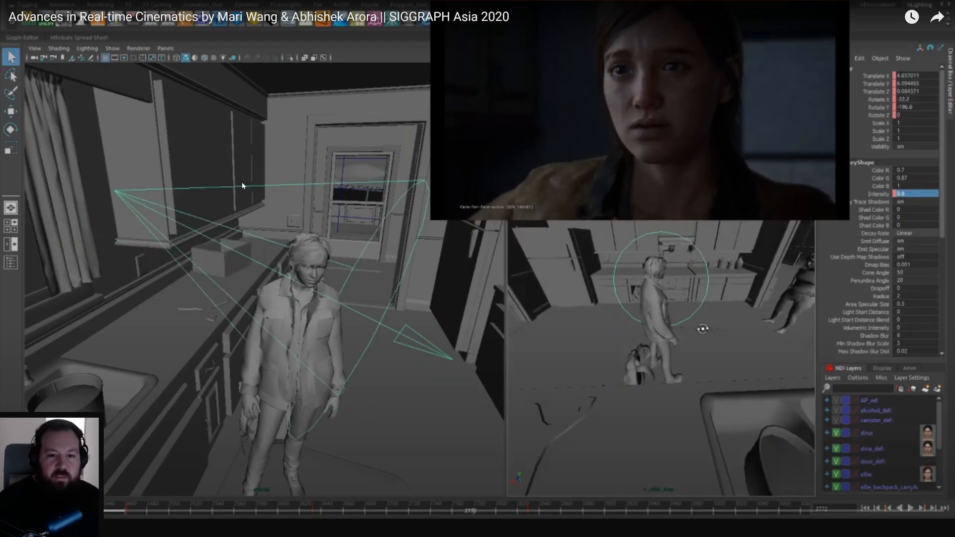
pyautogui.moveTo(637, 172)
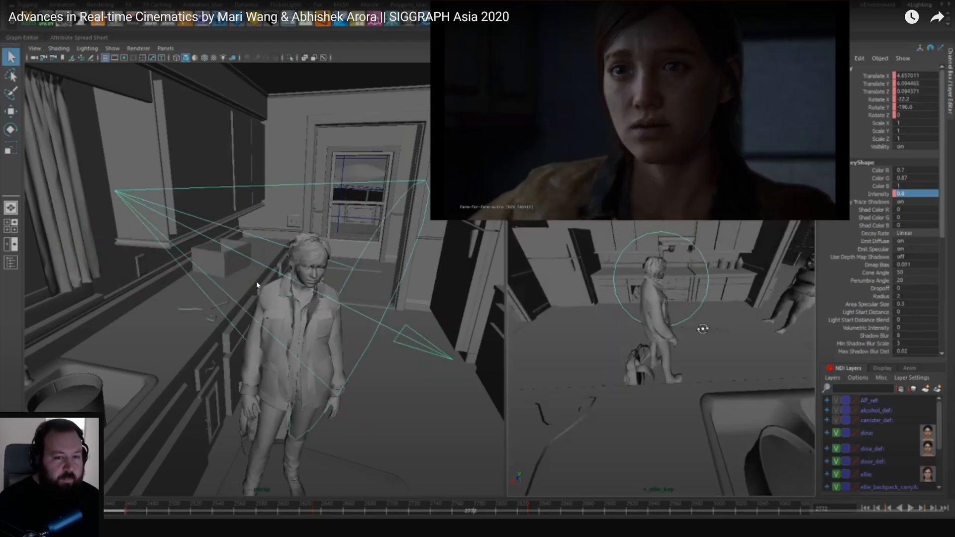
pyautogui.moveTo(273, 242)
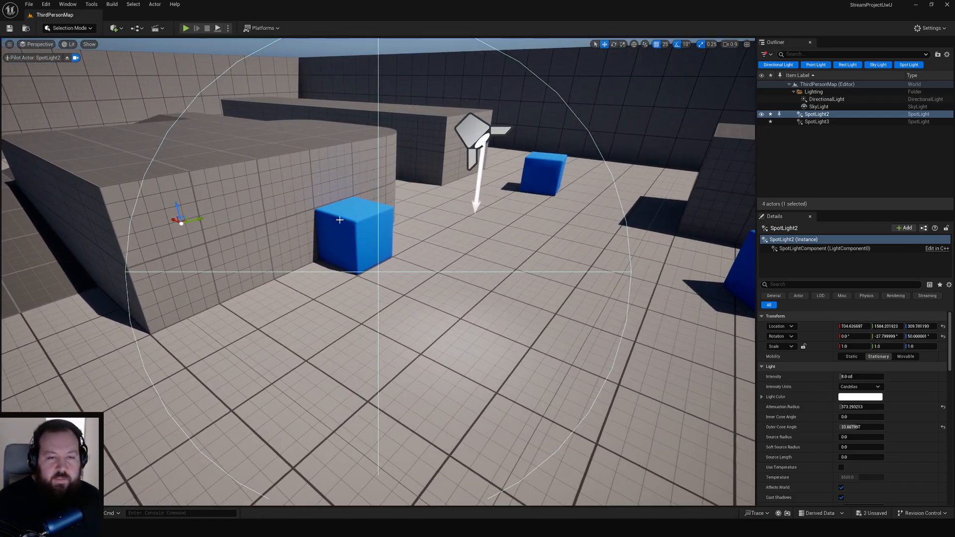
# Switch to the Unreal Editor to pilot SpotLight2 across the map.
pyautogui.click(67, 4)
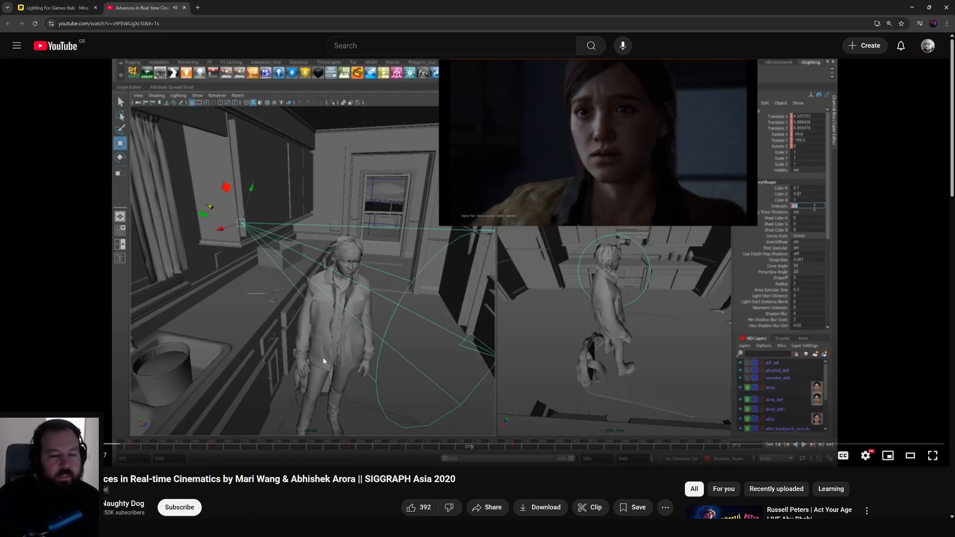
pyautogui.moveTo(316, 373)
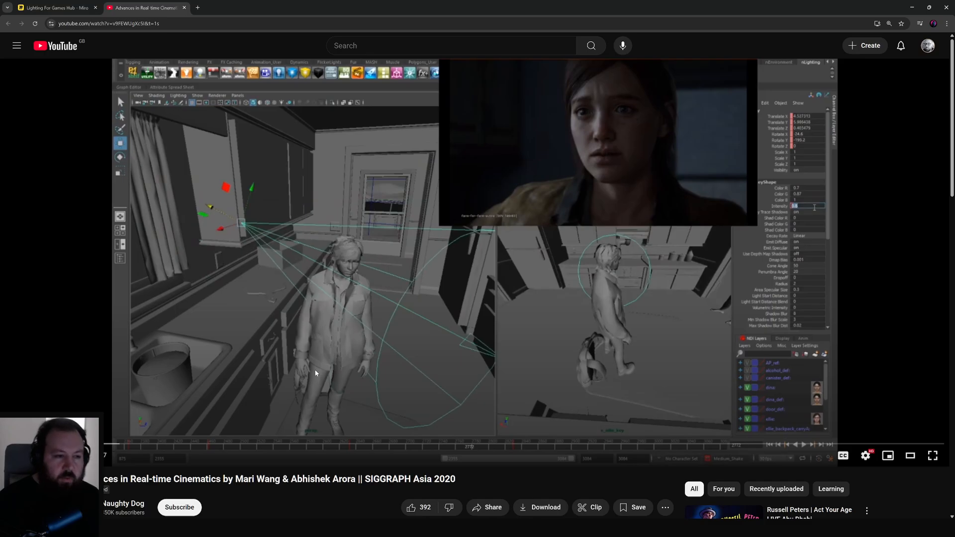
pyautogui.moveTo(525, 256)
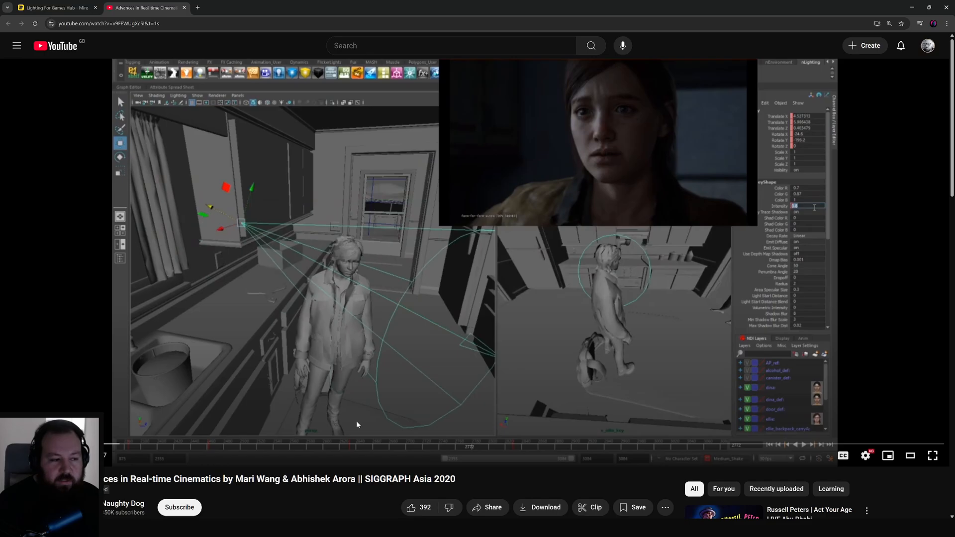
pyautogui.moveTo(201, 419)
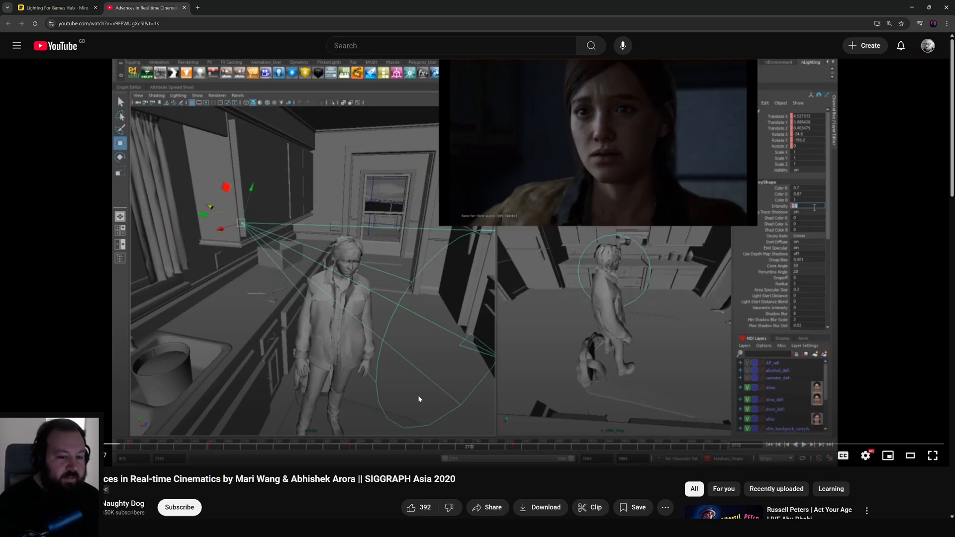
pyautogui.moveTo(514, 438)
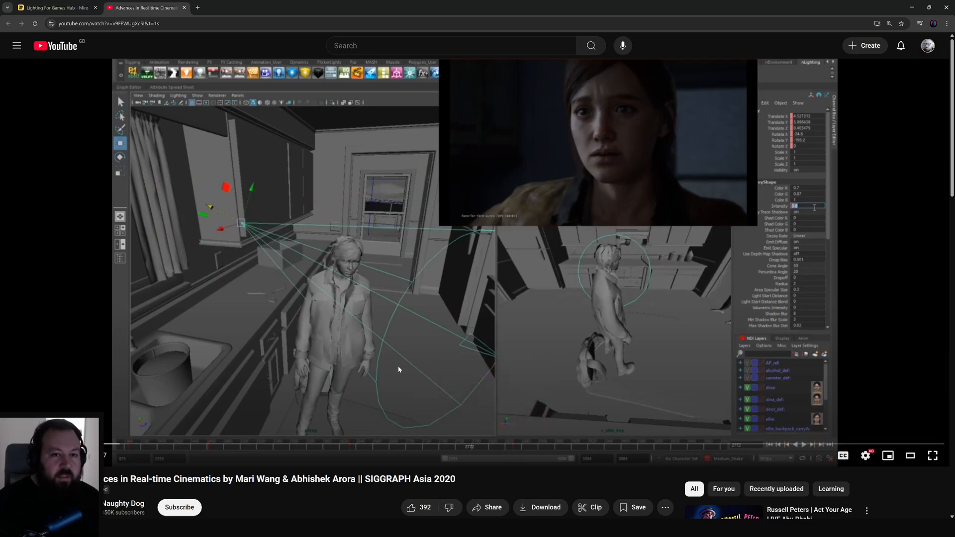
pyautogui.moveTo(401, 398)
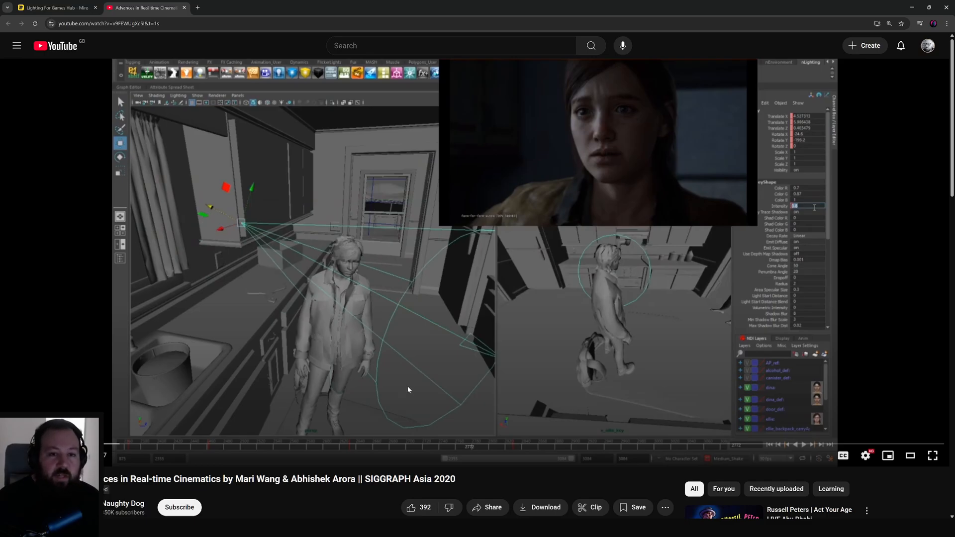
pyautogui.moveTo(585, 135)
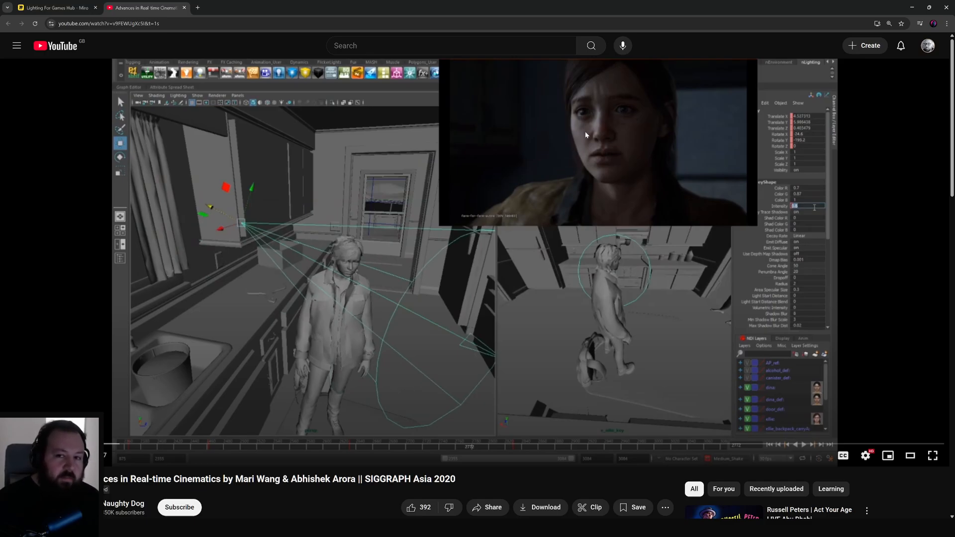
pyautogui.moveTo(561, 155)
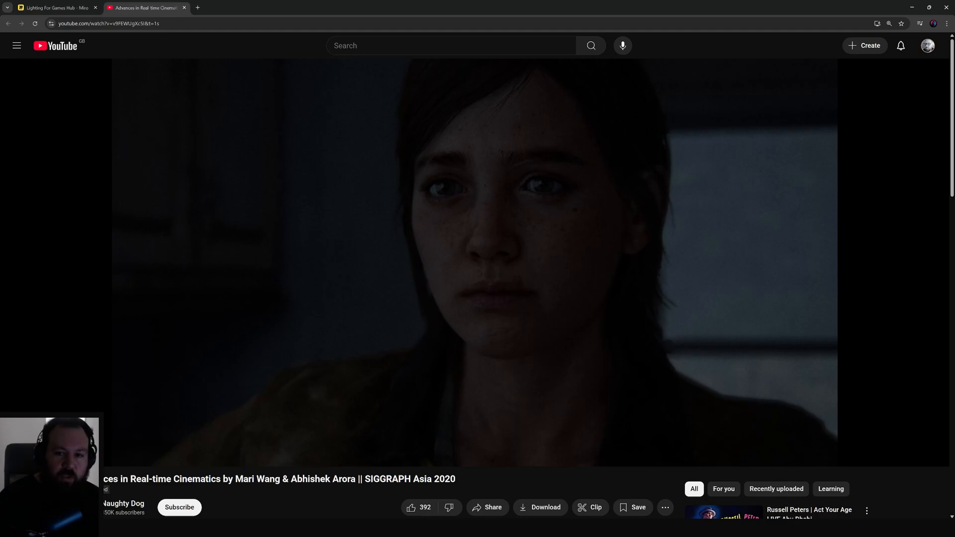
pyautogui.moveTo(498, 349)
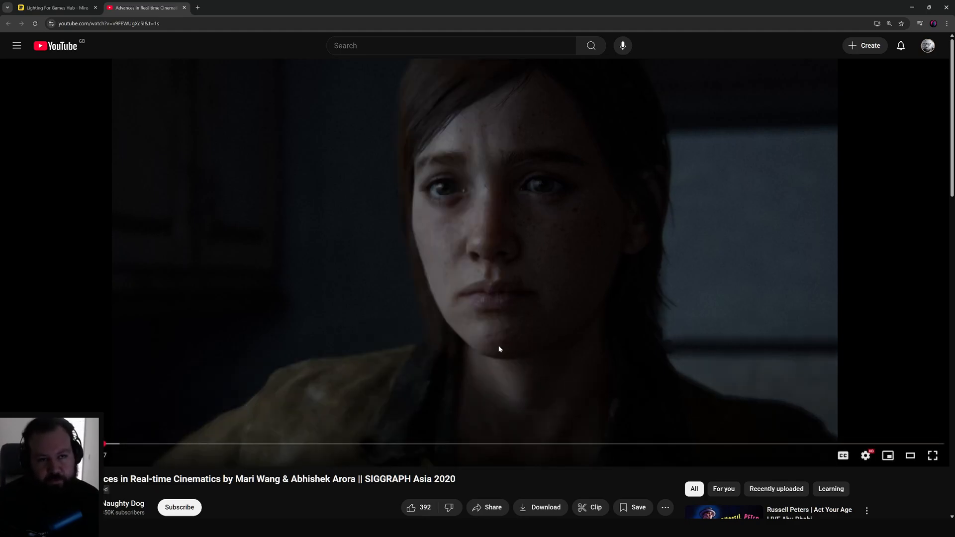